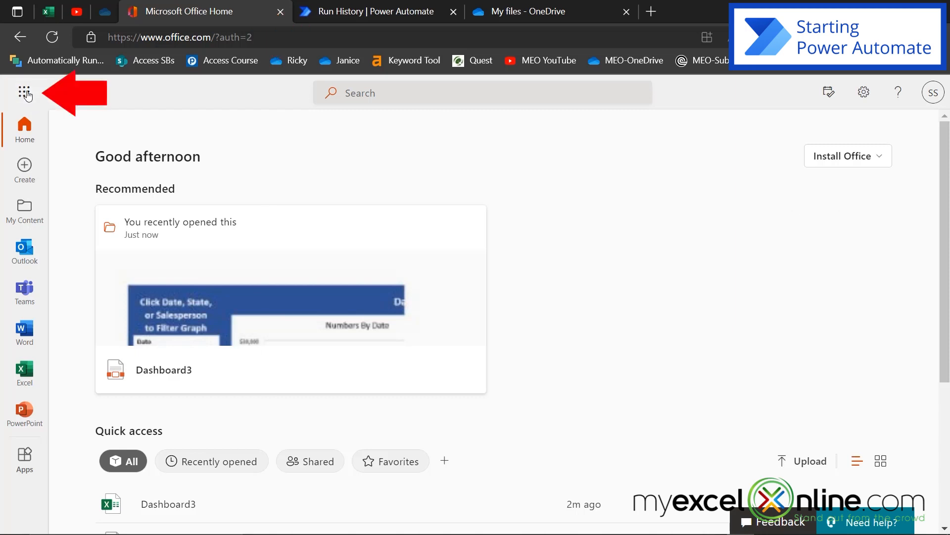
Launch Power Automate from the Microsoft 365 All apps list
click(24, 92)
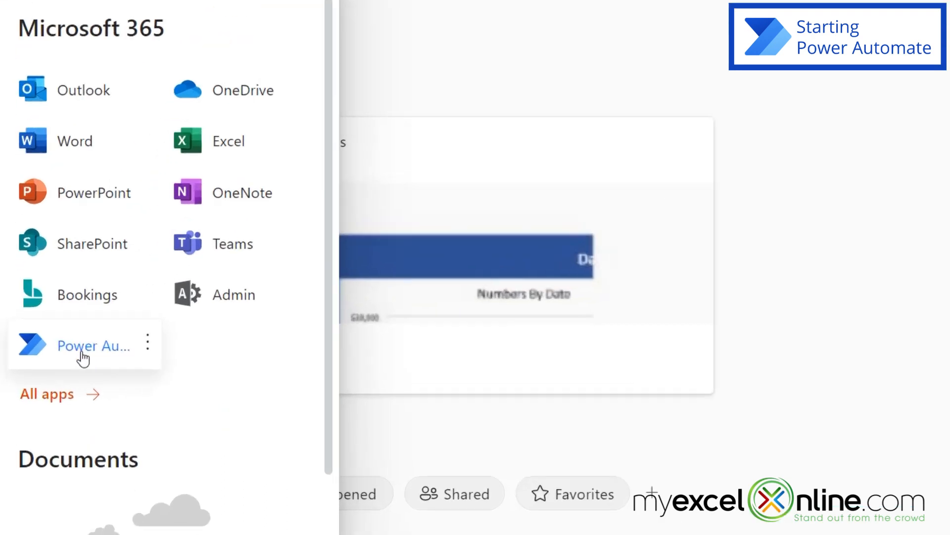
click(47, 394)
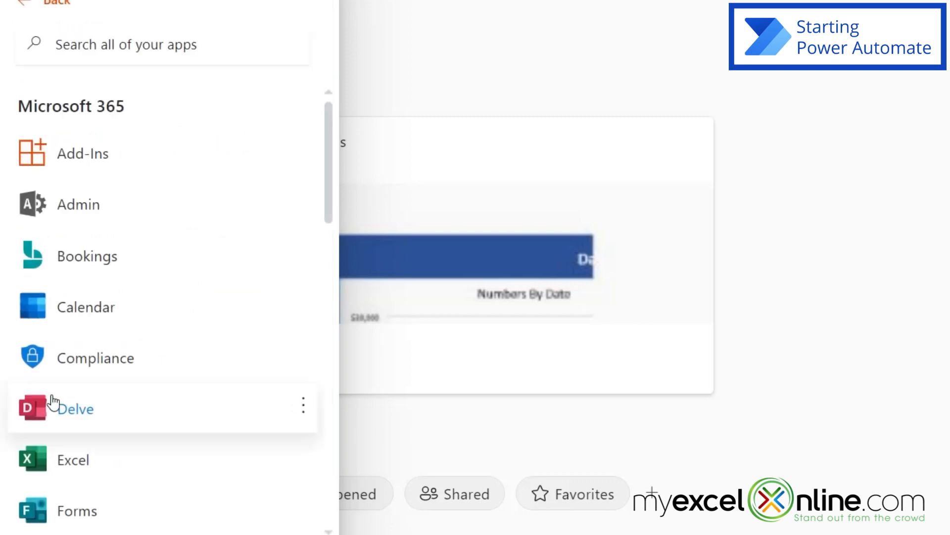
scroll(down, 3)
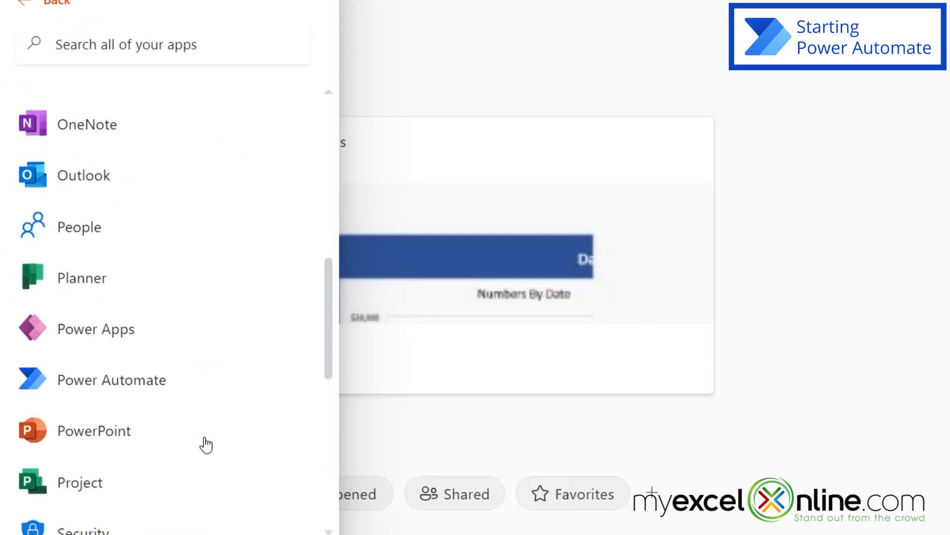
click(110, 380)
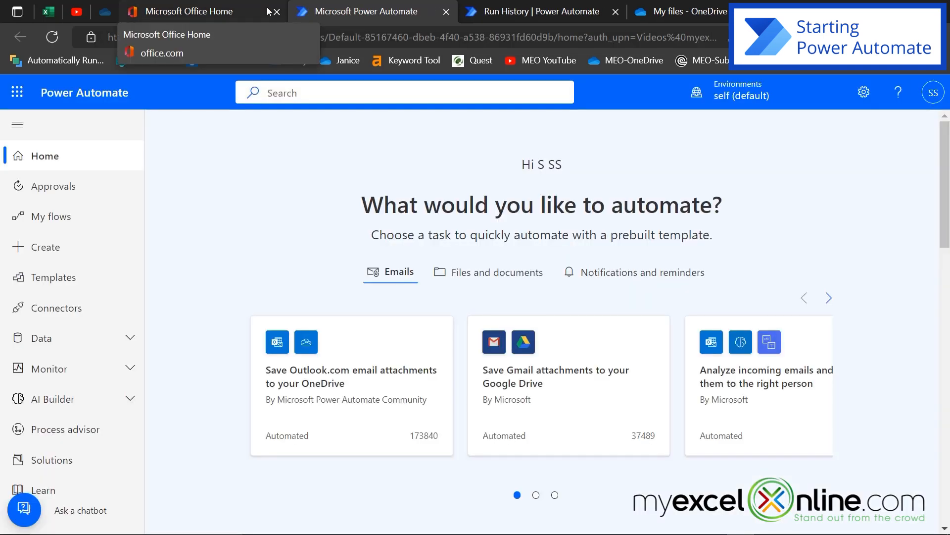
mouse_move(361, 11)
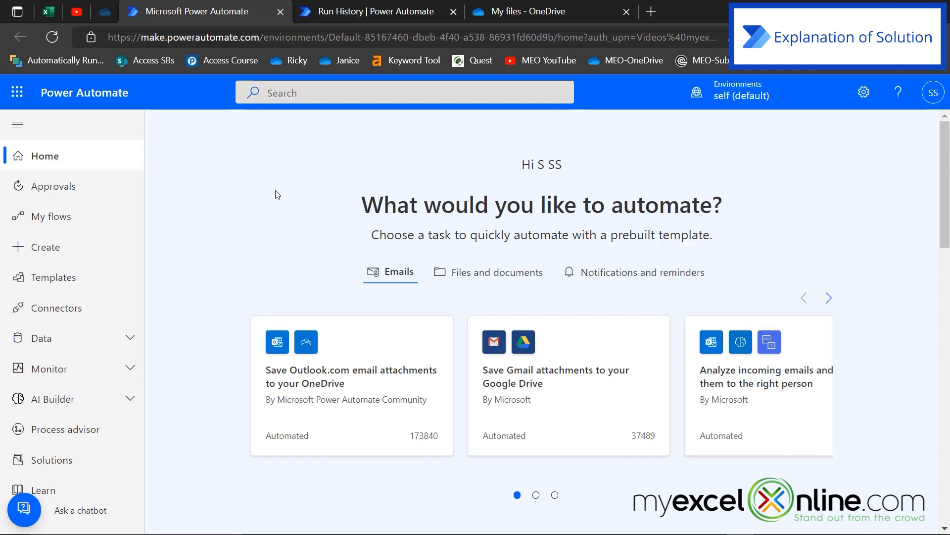
mouse_move(254, 205)
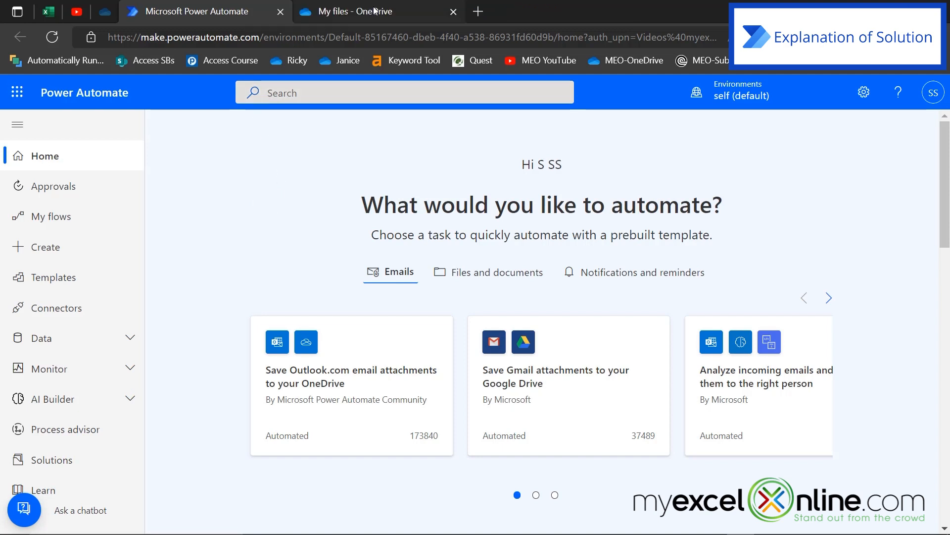
click(376, 11)
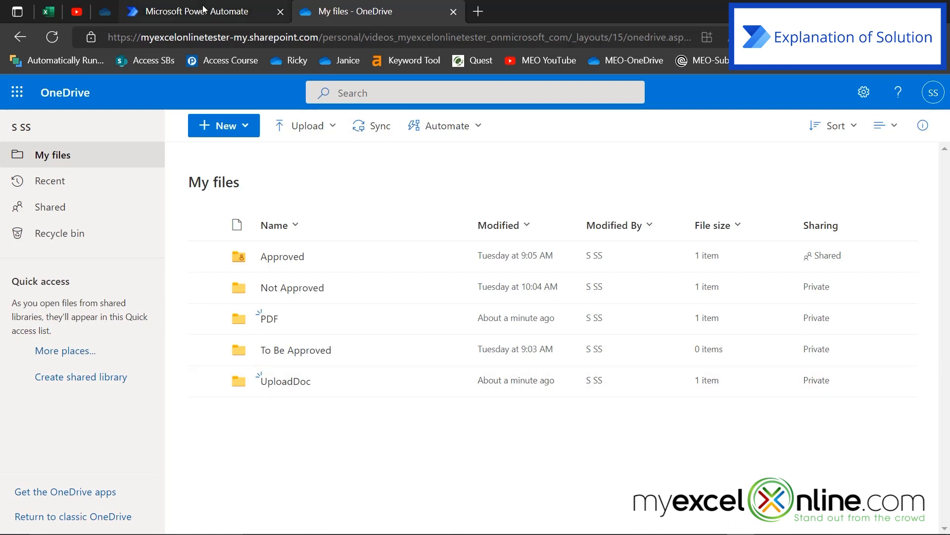
click(195, 11)
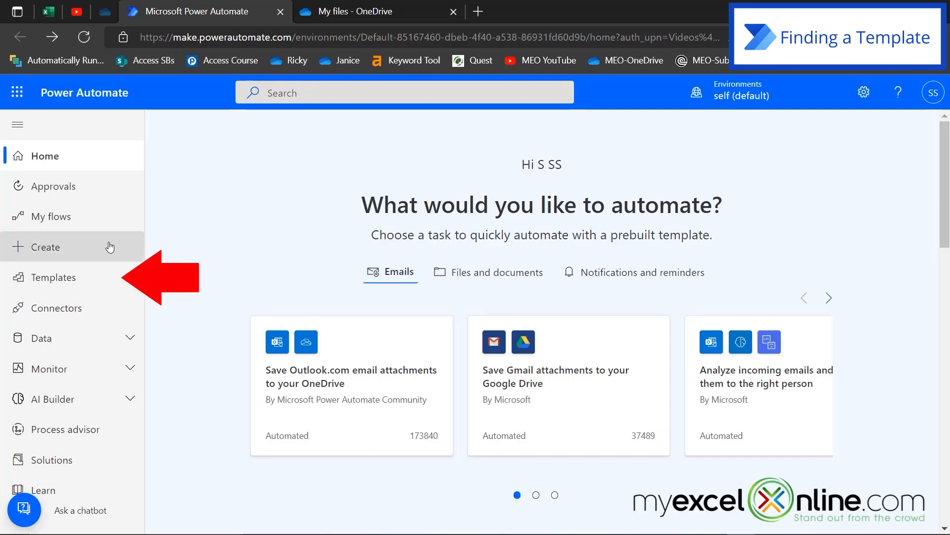
Search templates for 'onedrive' and open 'Convert a file to PDF using OneDrive for Business'
click(53, 277)
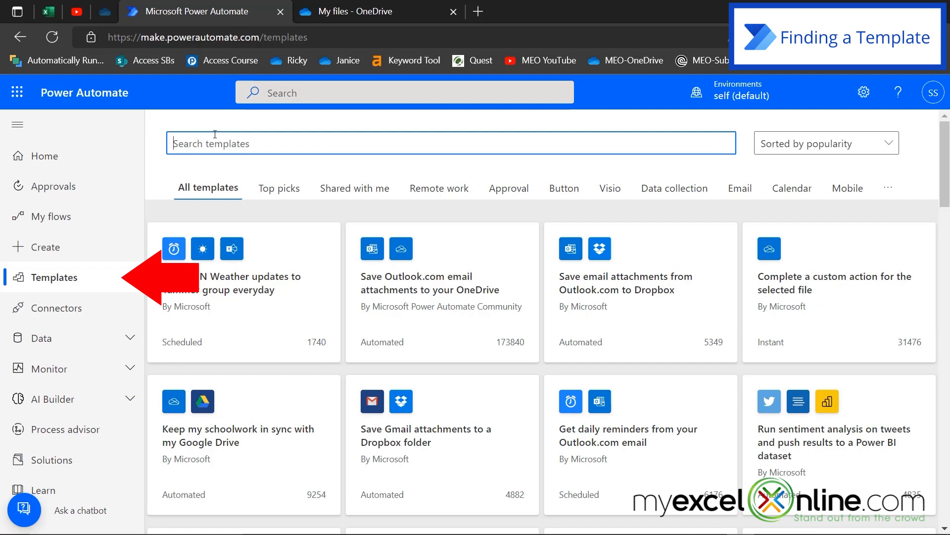
text(onedrive pdf)
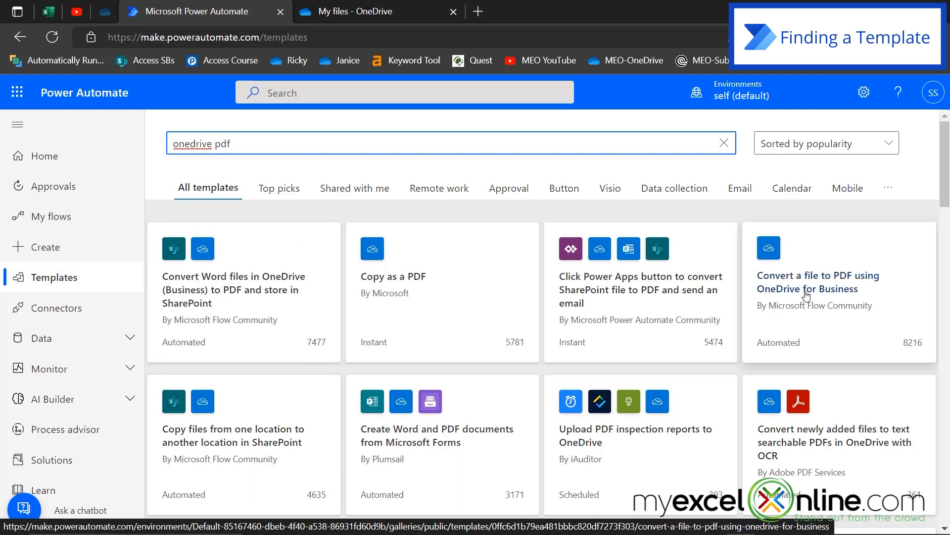
click(818, 282)
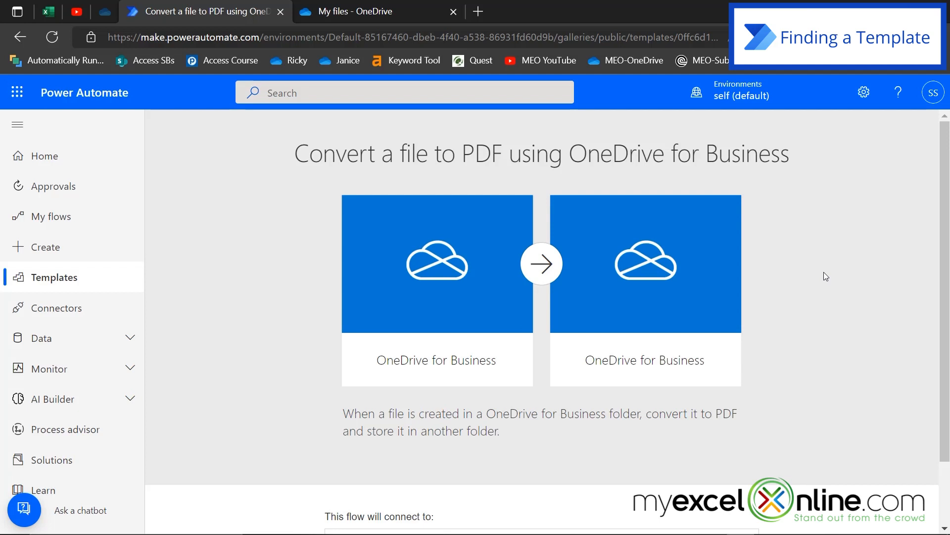
mouse_move(834, 297)
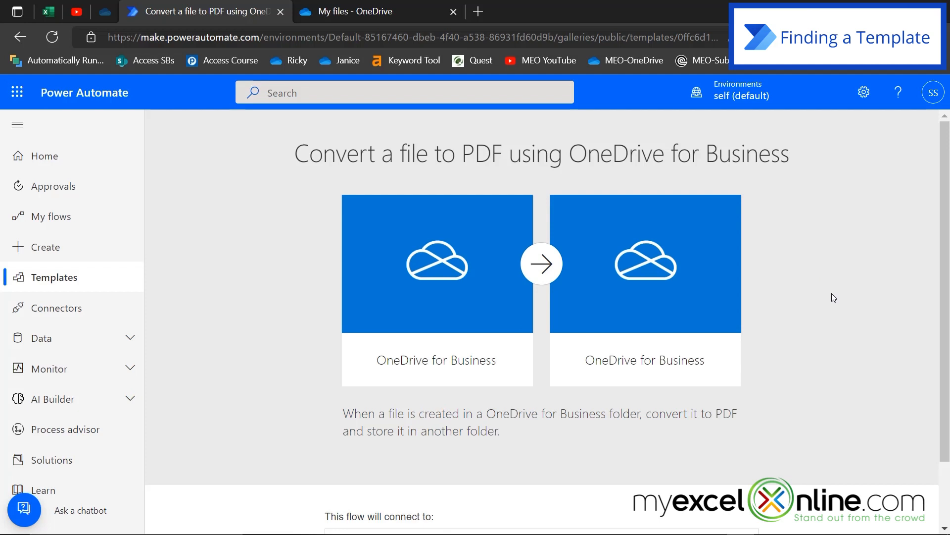
scroll(down, 3)
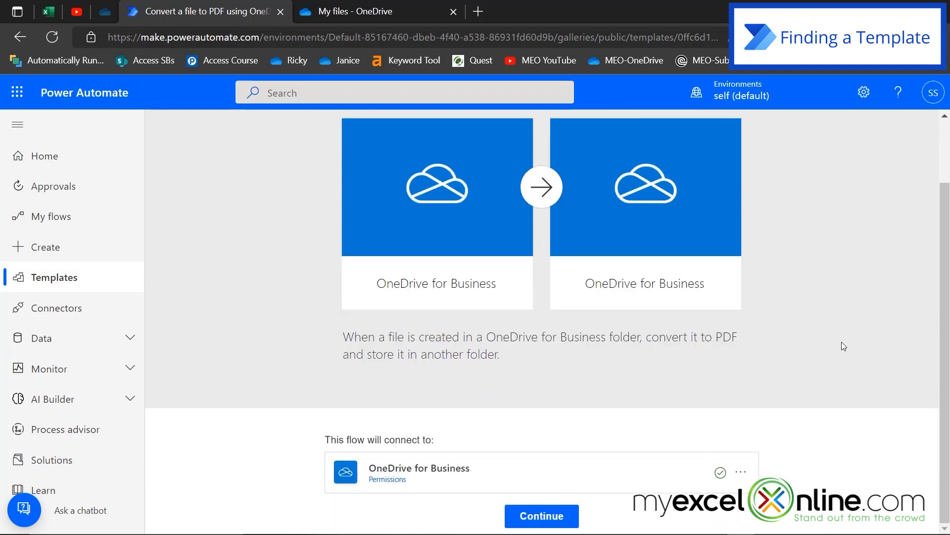
mouse_move(613, 488)
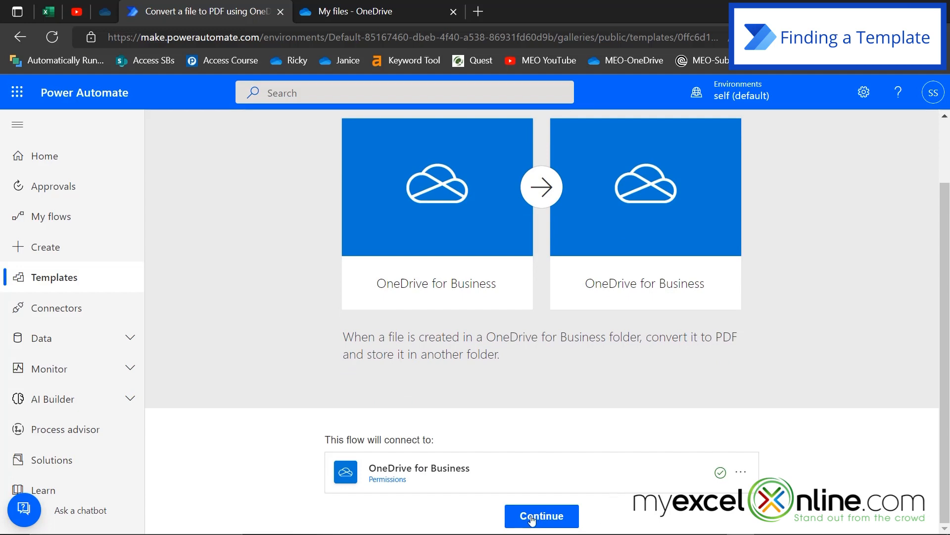
Continue from the template into the designer, showing trigger, convert and create-file cards
click(541, 516)
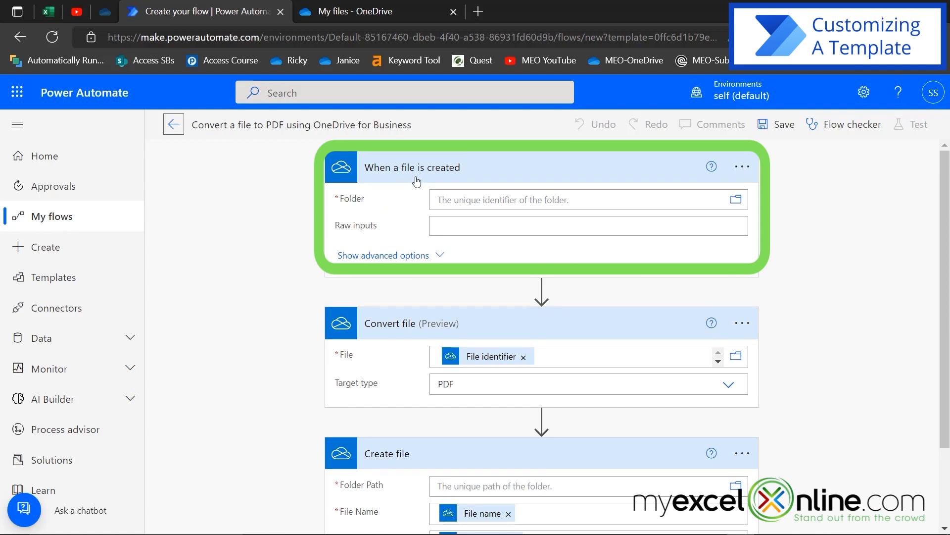
click(473, 324)
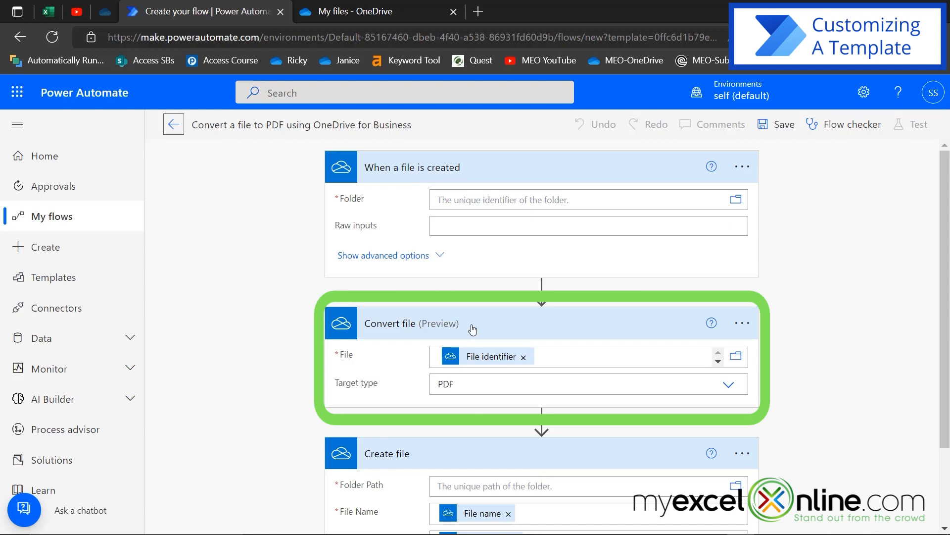
mouse_move(425, 464)
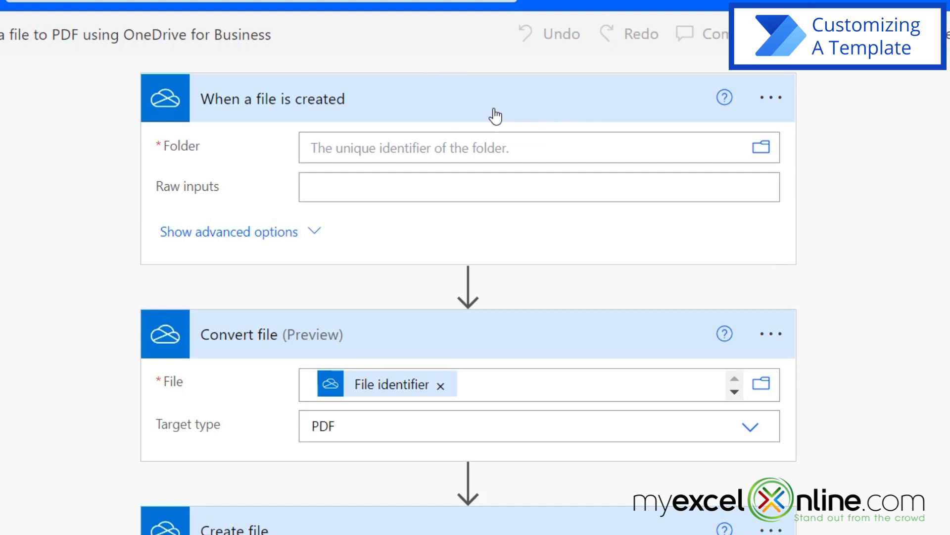
mouse_move(497, 113)
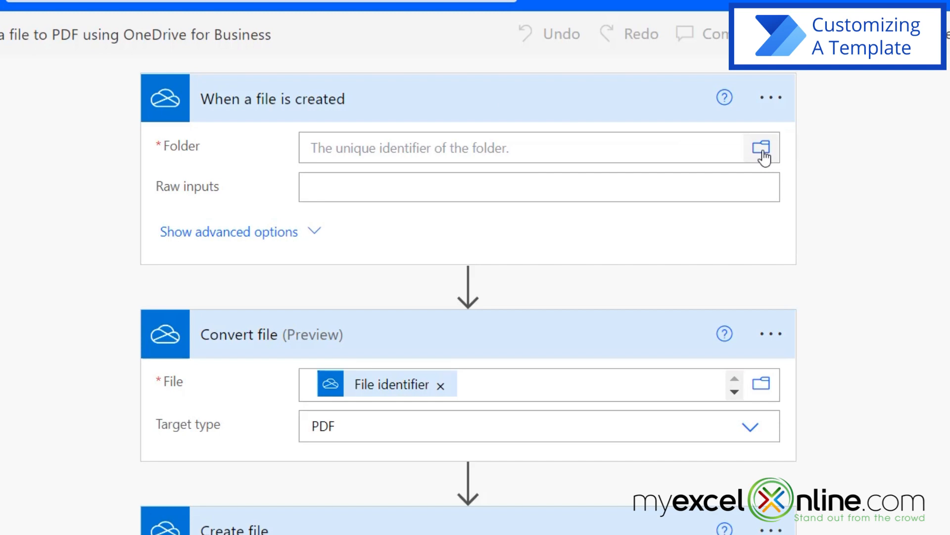
Set the 'When a file is created' trigger folder to Root/UploadDoc
click(761, 148)
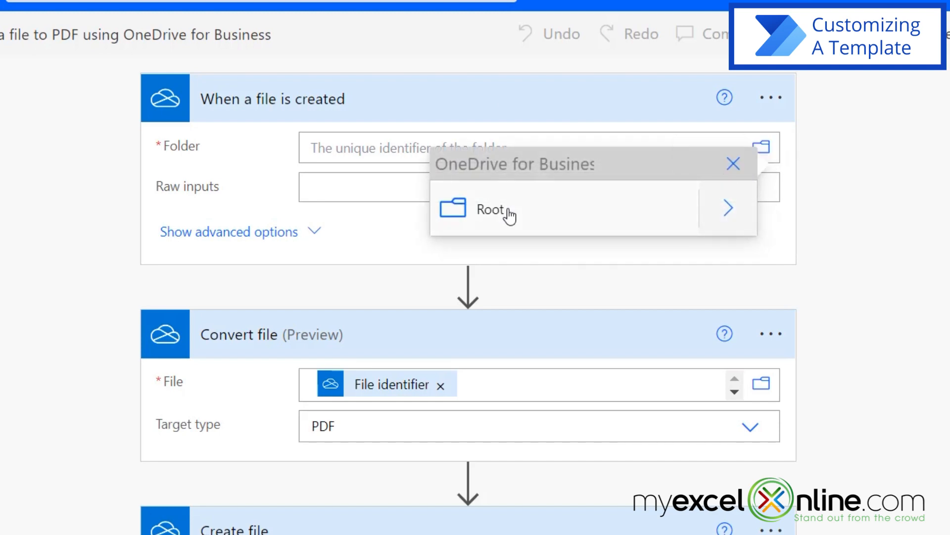
mouse_move(733, 224)
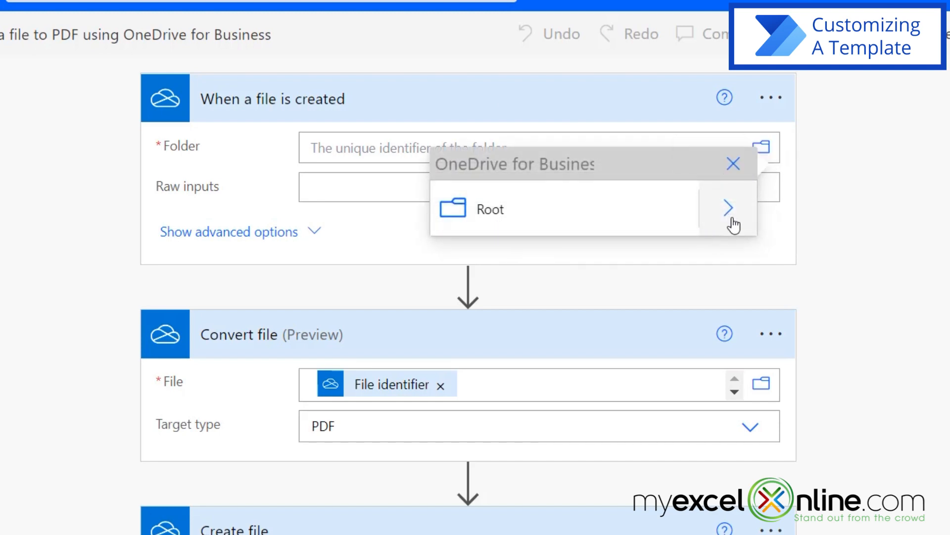
click(729, 208)
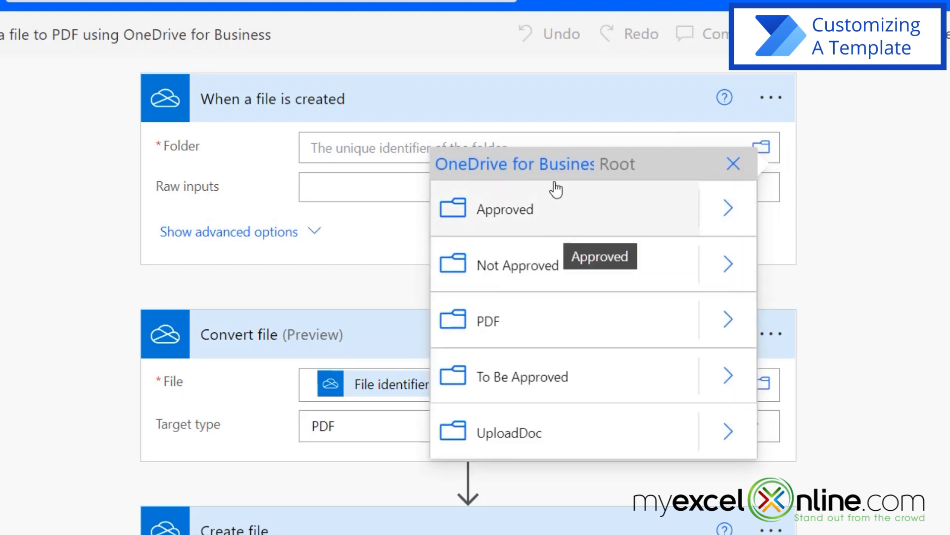
mouse_move(513, 436)
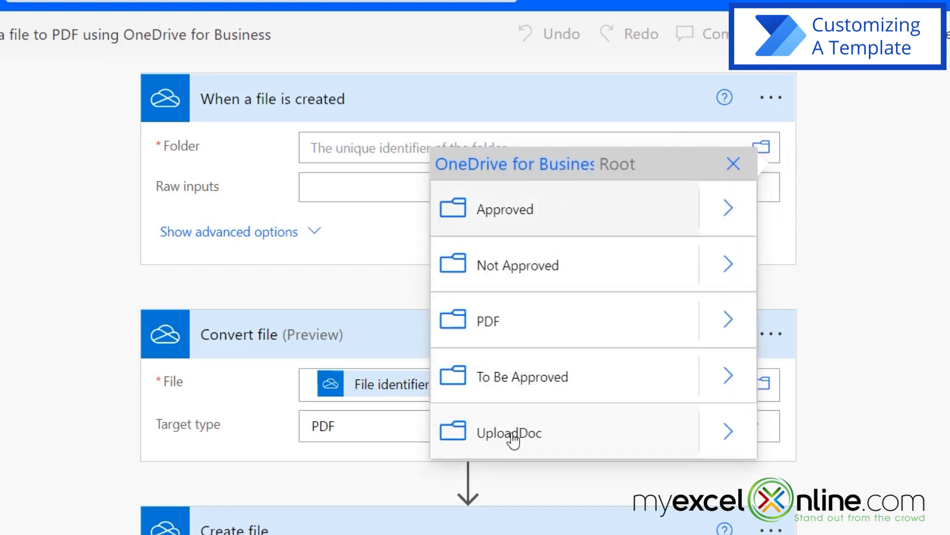
click(509, 433)
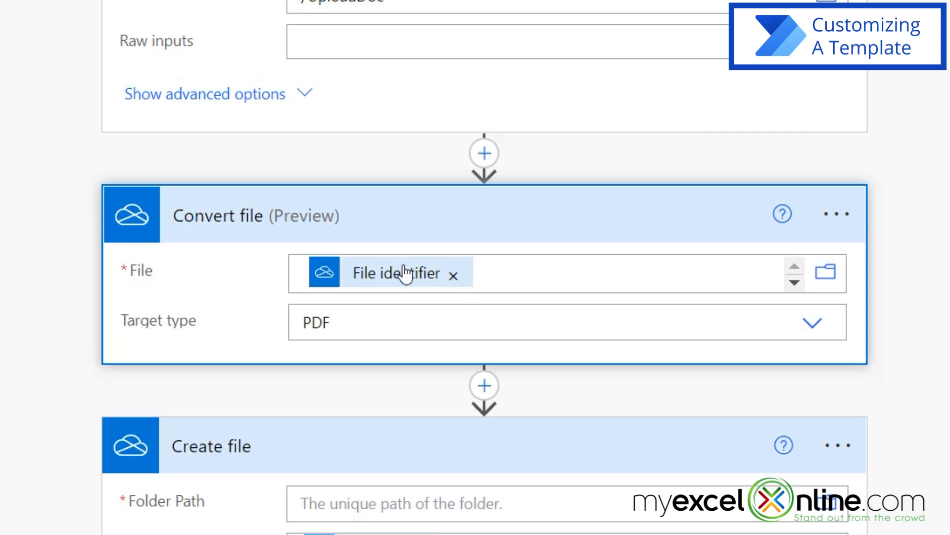
mouse_move(395, 272)
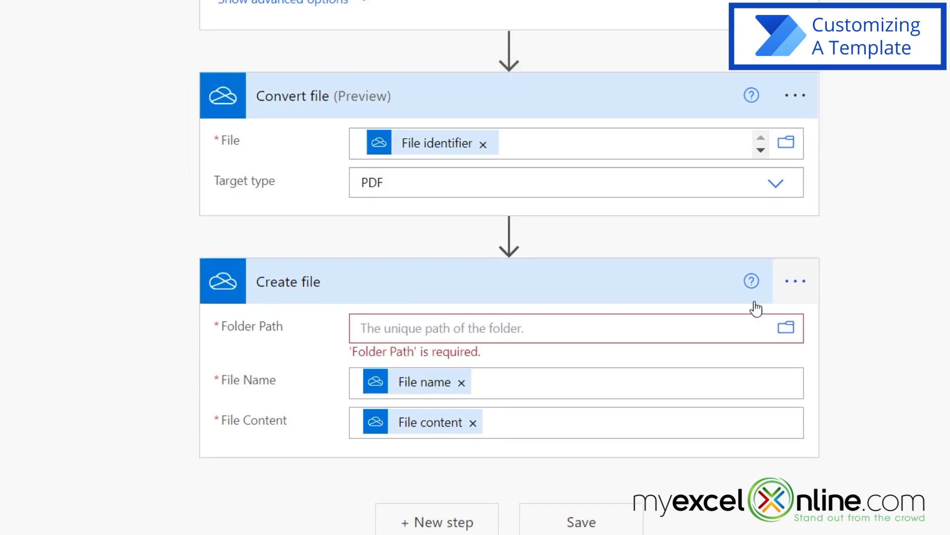
Browse the Create file step's Folder Path under Root to choose /PDF
click(786, 328)
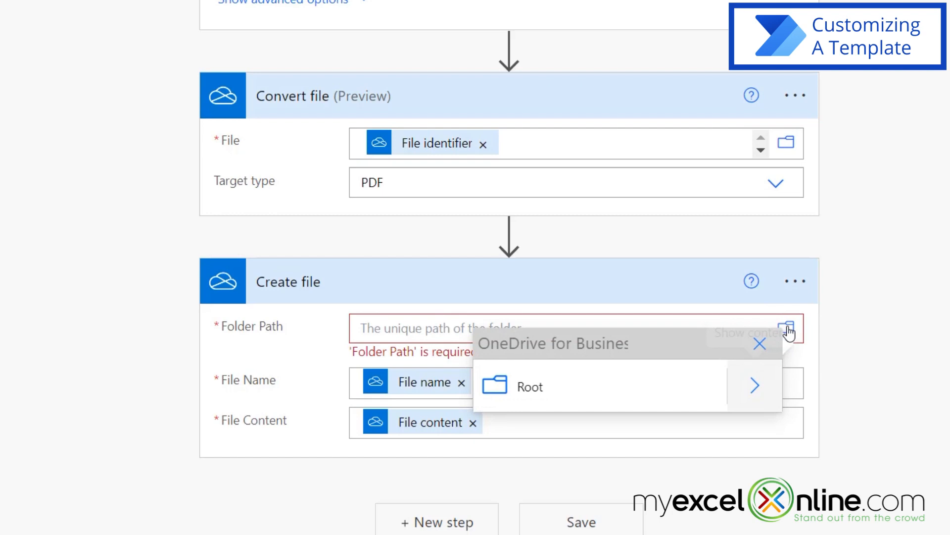
click(754, 385)
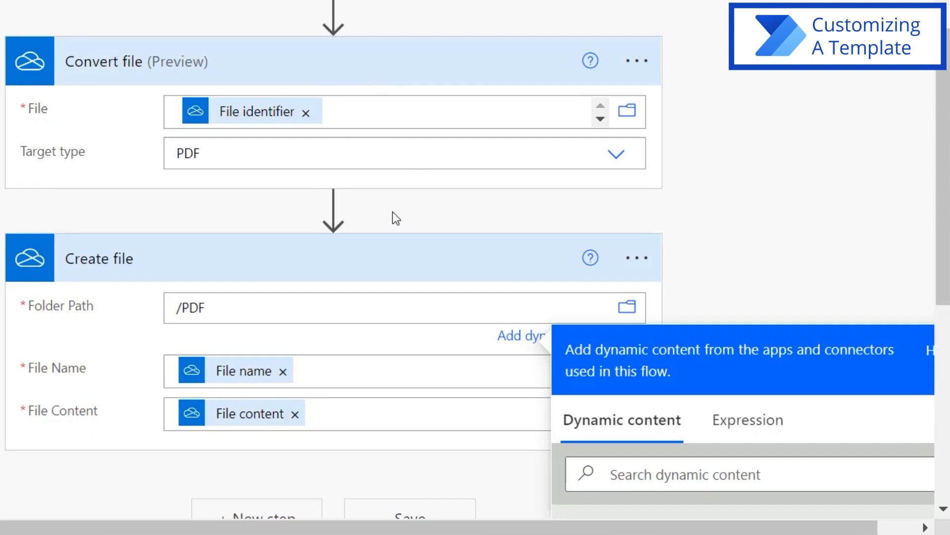
mouse_move(122, 424)
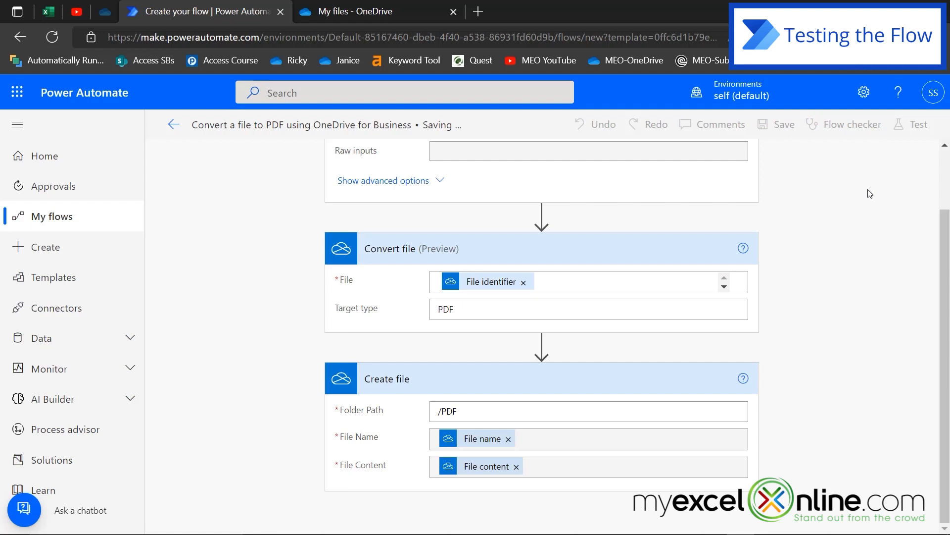
Start a manual test of the flow, then return to OneDrive's UploadDoc folder
click(782, 124)
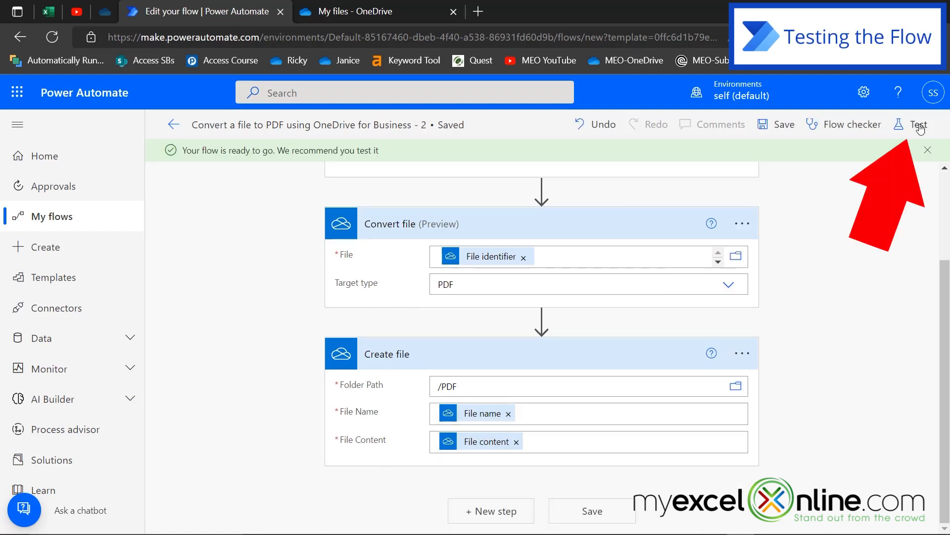
click(919, 124)
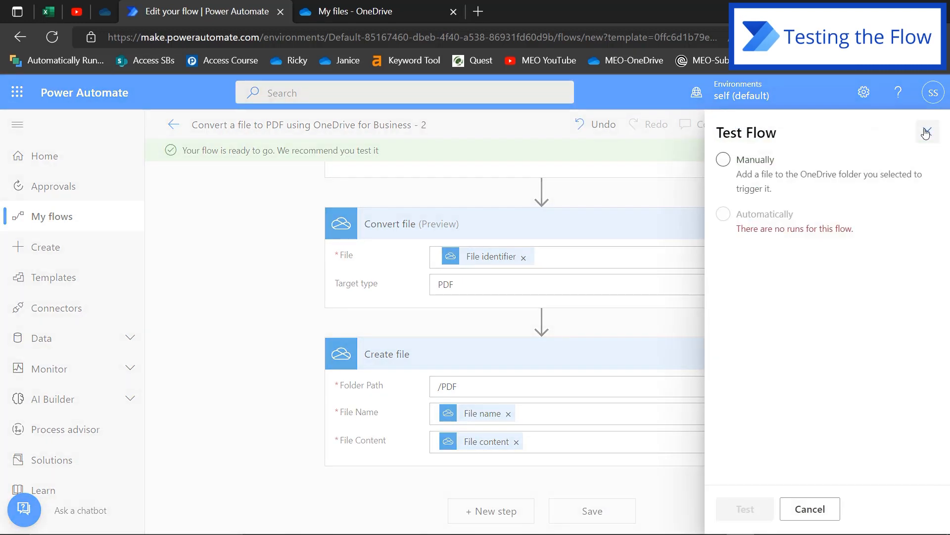
click(723, 159)
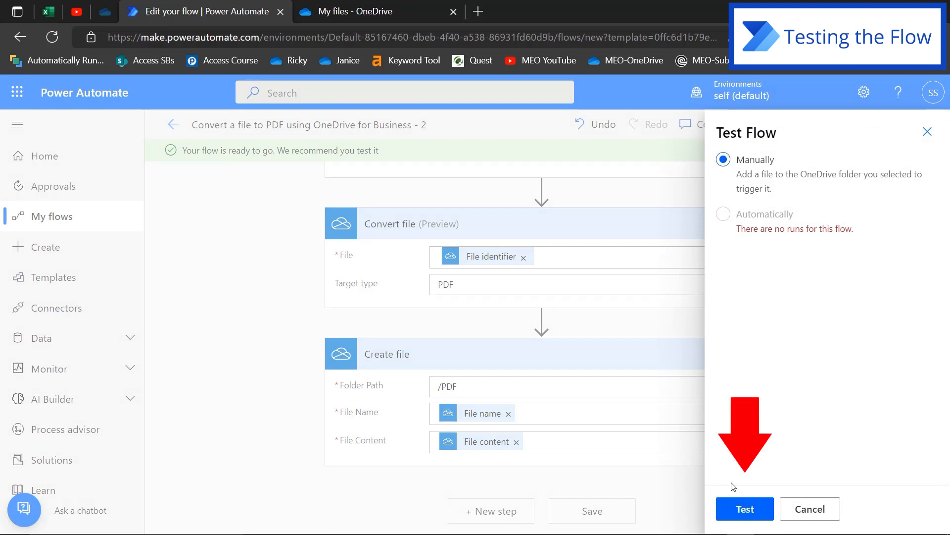
click(744, 509)
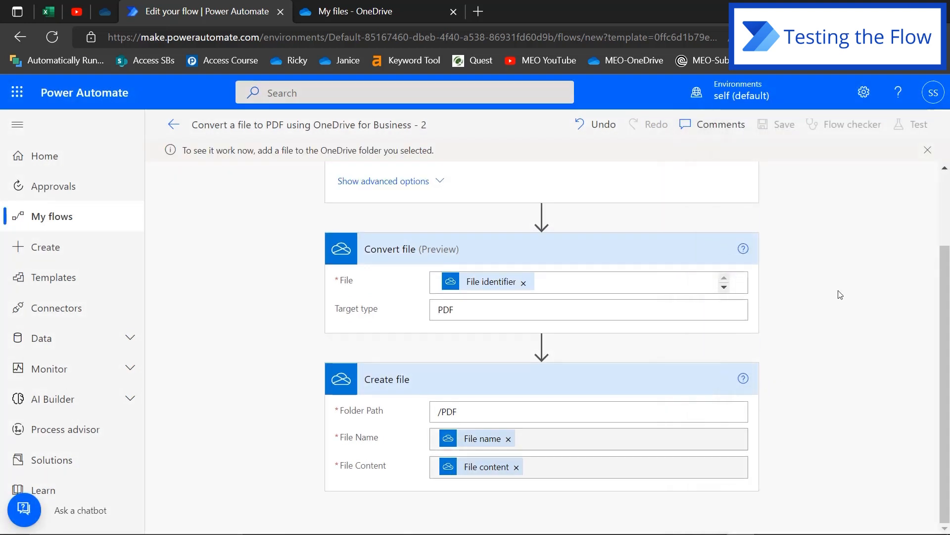
click(376, 11)
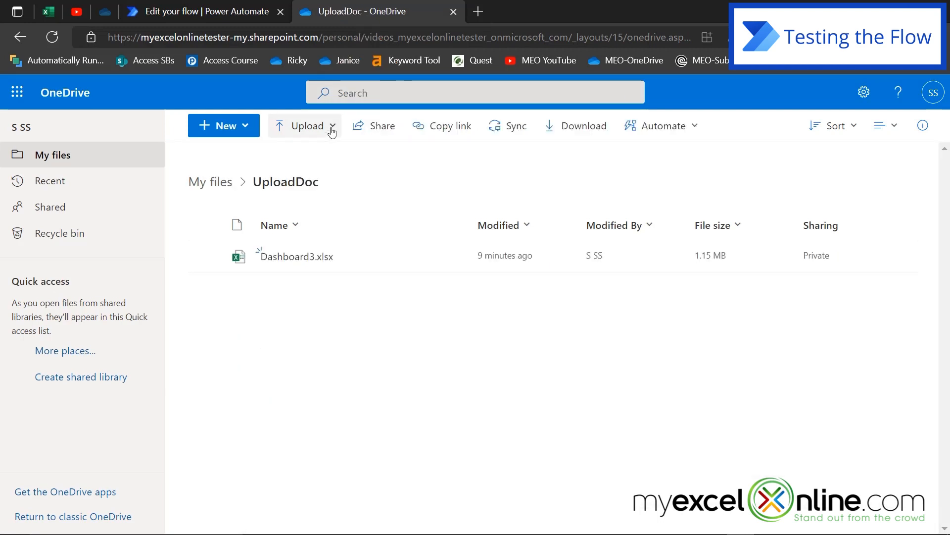
Upload Letter.docx to UploadDoc, then return to the Power Automate flow
click(307, 125)
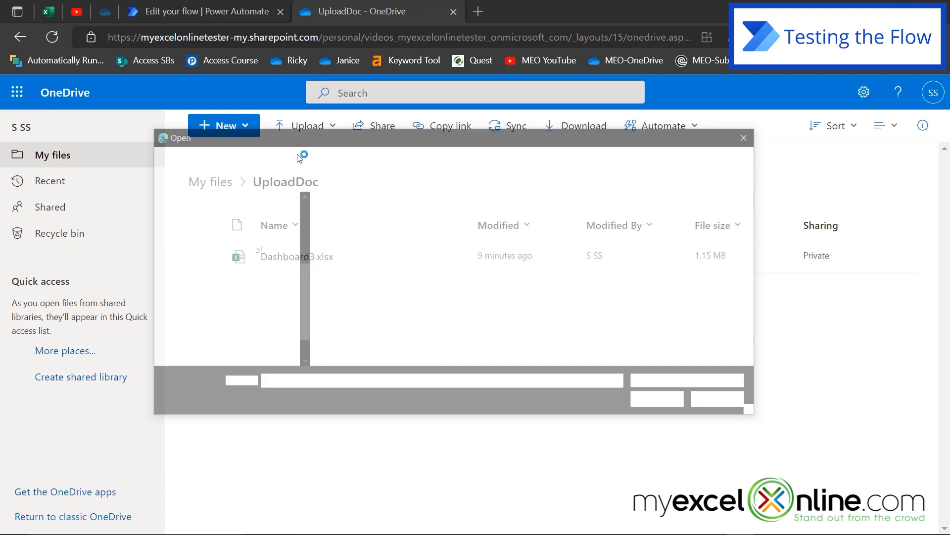
click(362, 232)
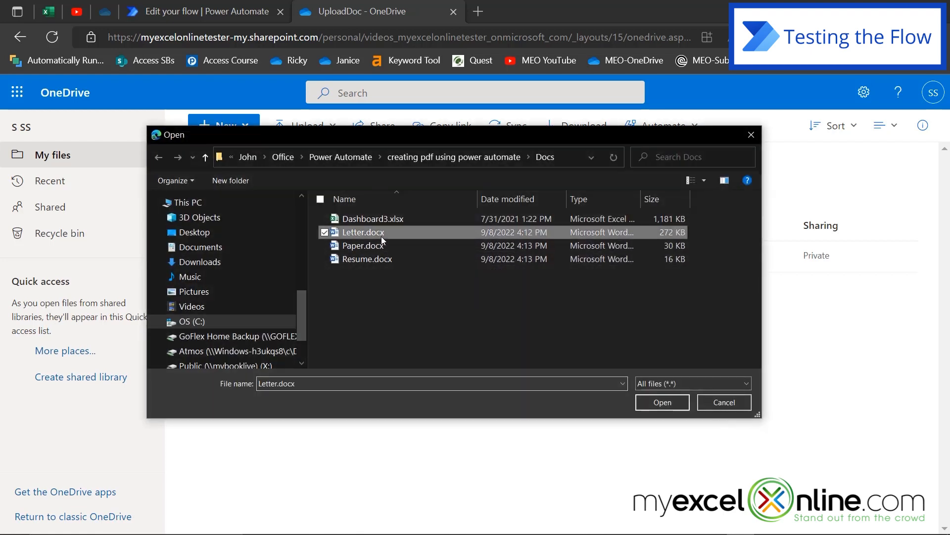
mouse_move(406, 238)
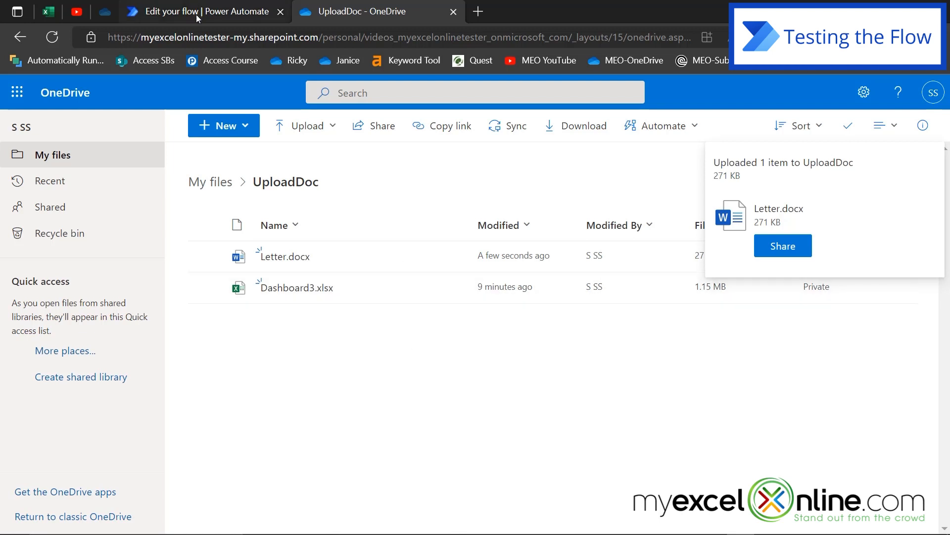
click(194, 11)
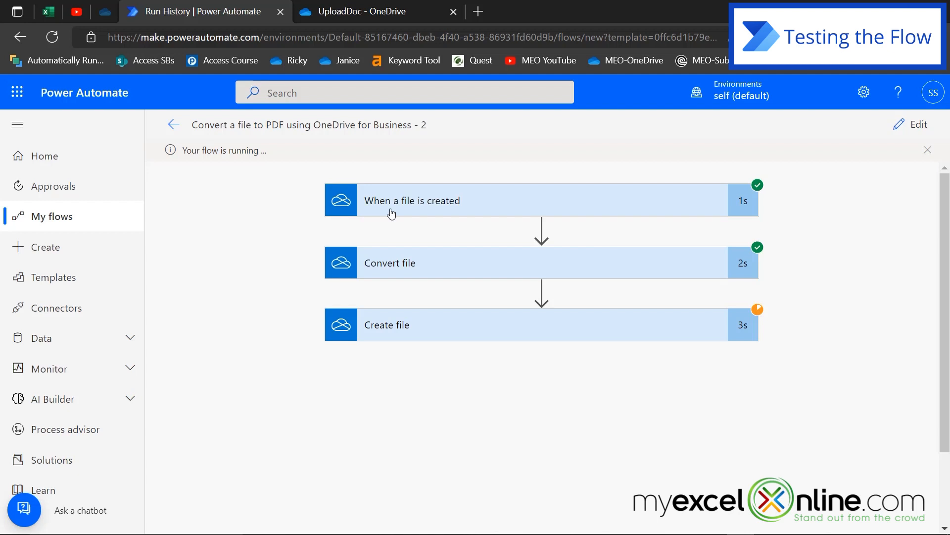
mouse_move(762, 193)
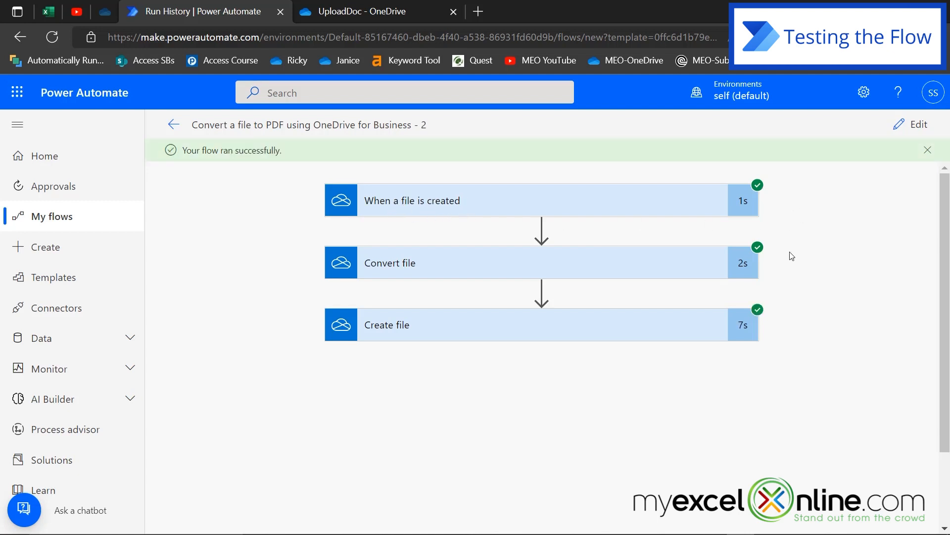
mouse_move(799, 327)
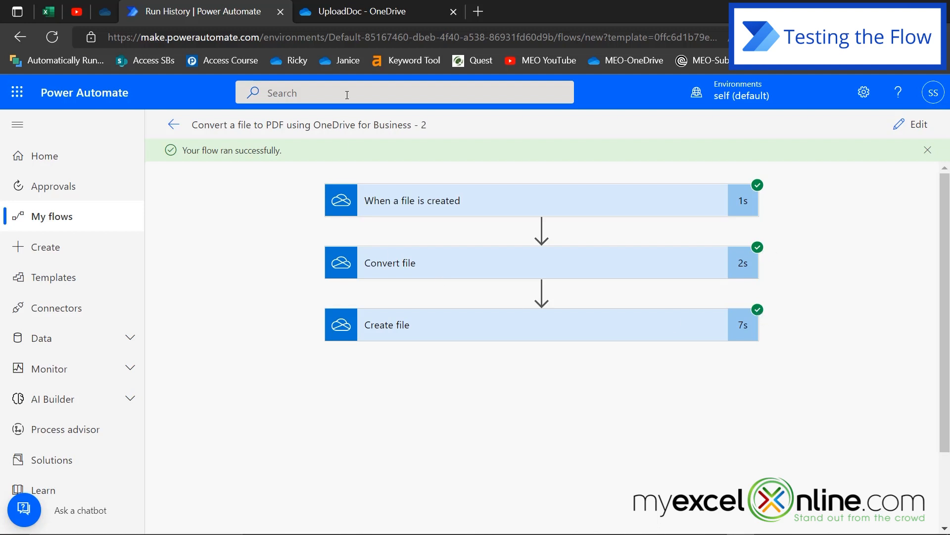
Switch back to OneDrive after the flow run completes successfully
click(376, 12)
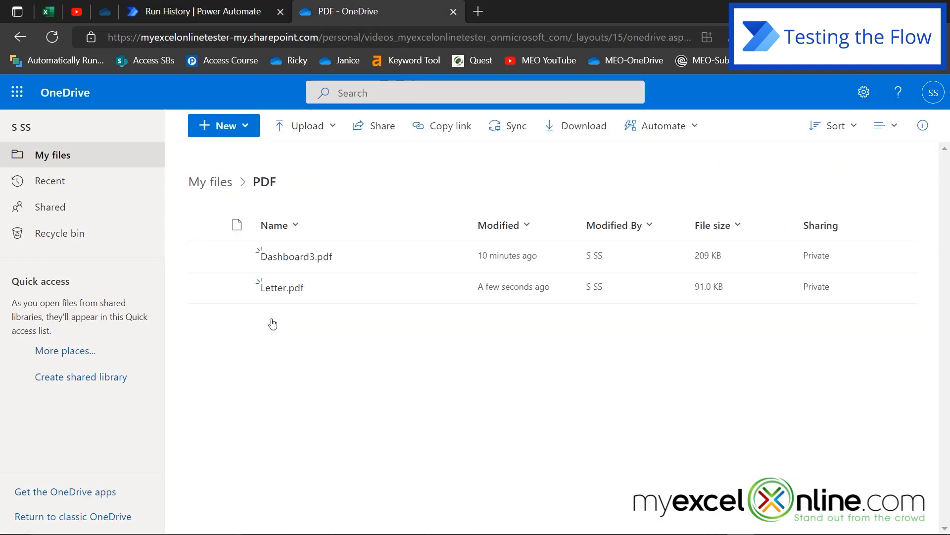
mouse_move(281, 287)
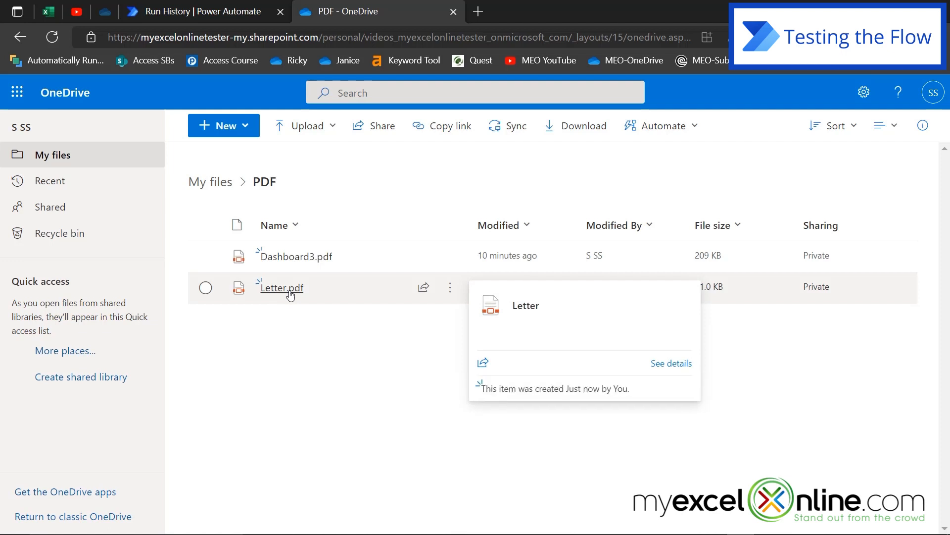
Preview Letter.pdf in the PDF folder, close it, and return to My files
click(280, 287)
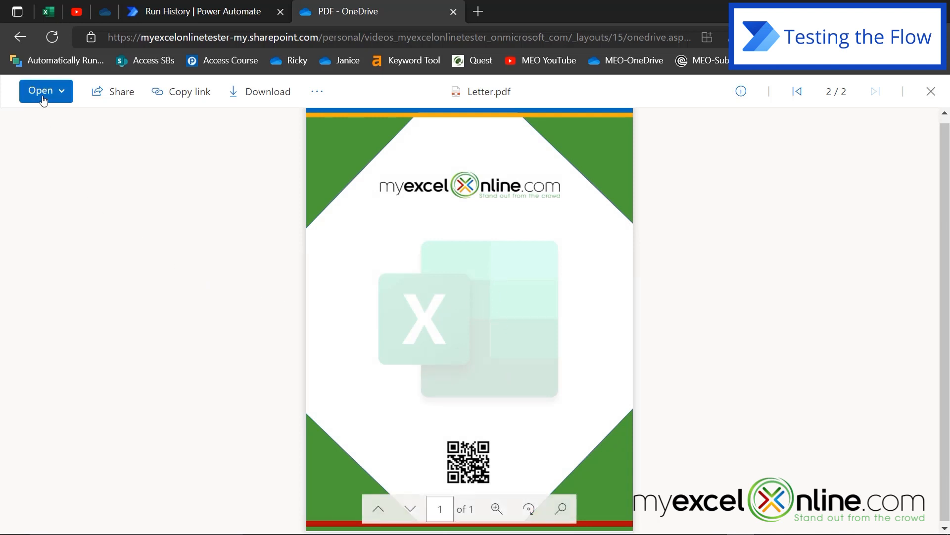
click(931, 92)
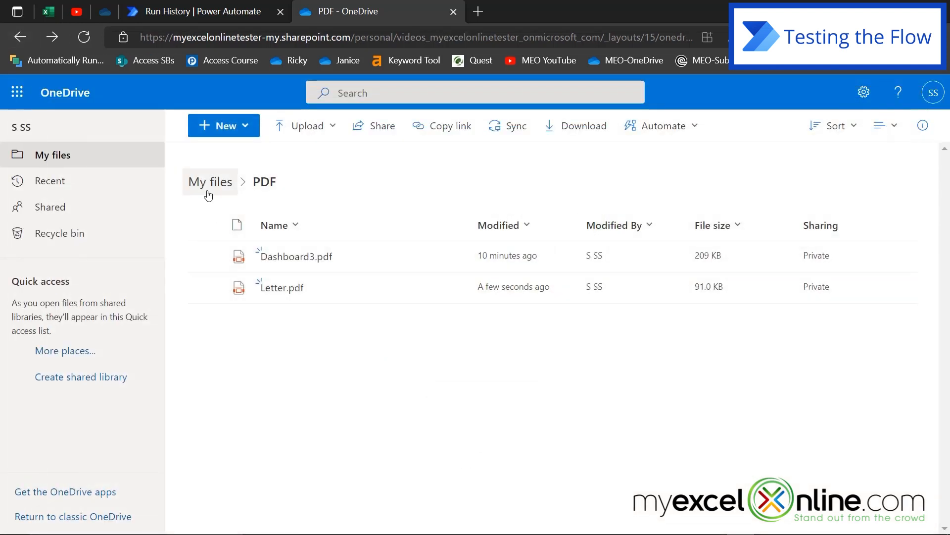
click(210, 182)
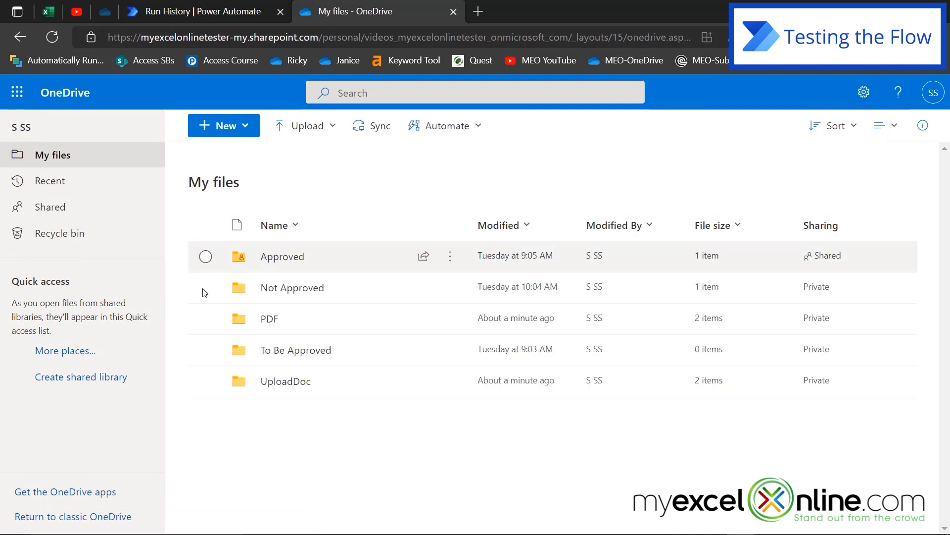
Upload Paper.docx and Resume.docx into the UploadDoc folder
double_click(285, 381)
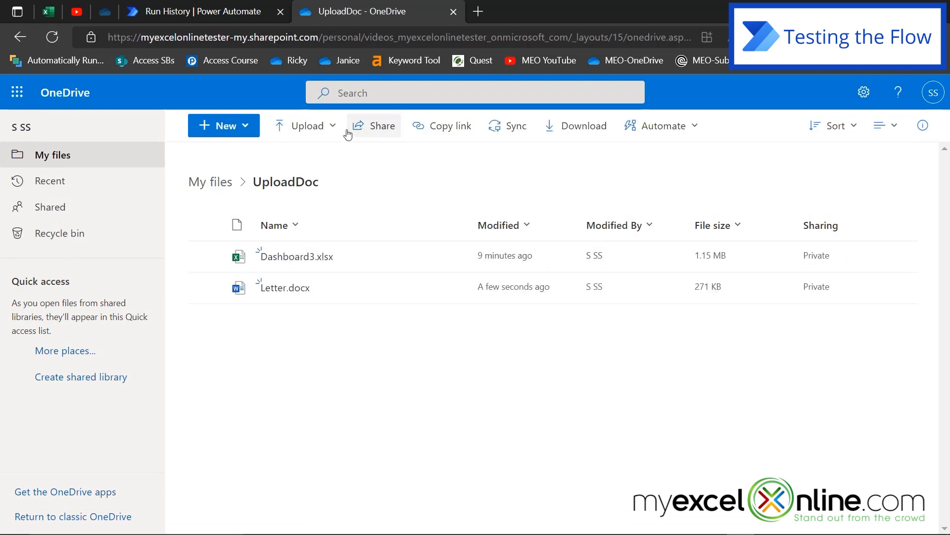
click(308, 125)
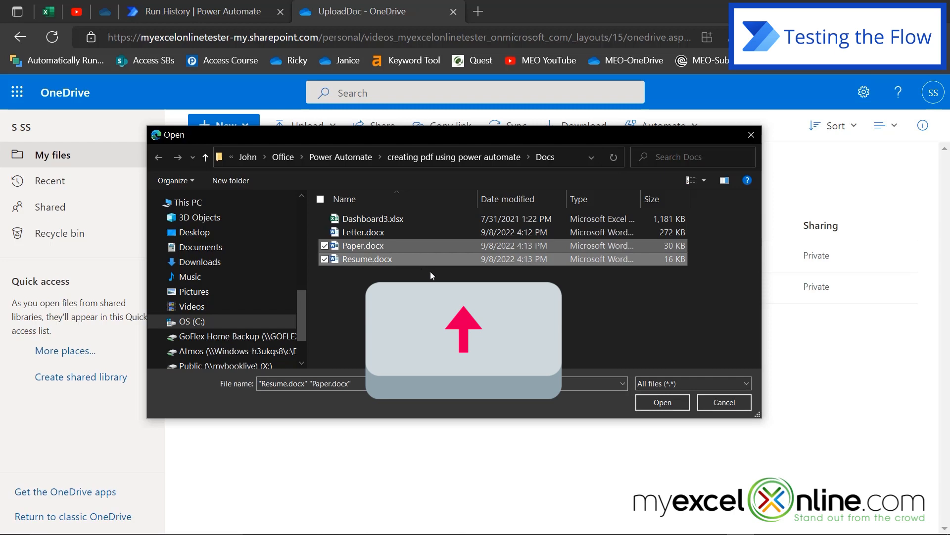
click(661, 402)
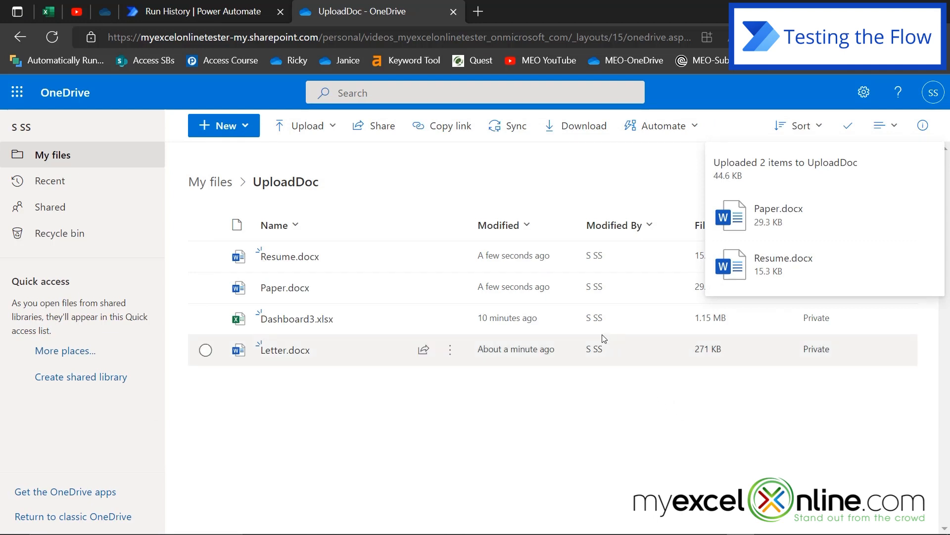
click(210, 182)
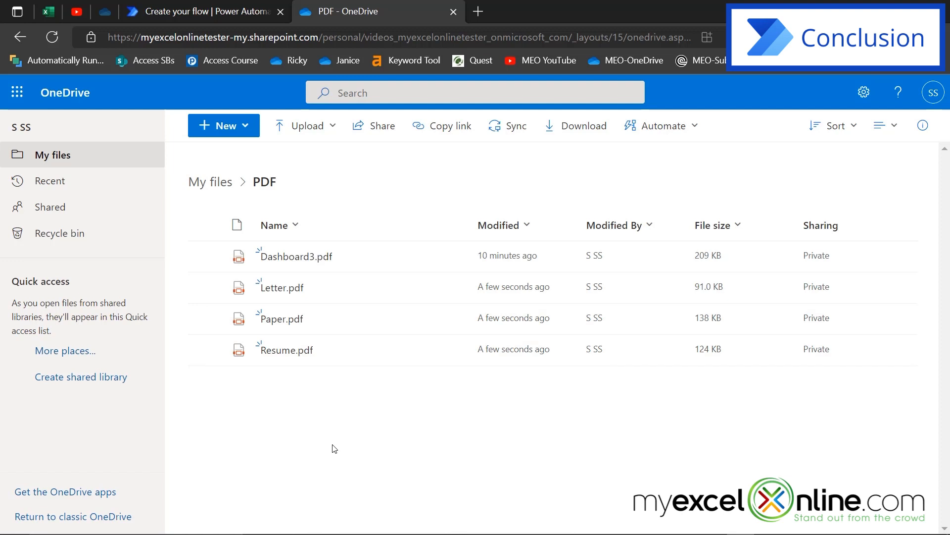
mouse_move(286, 421)
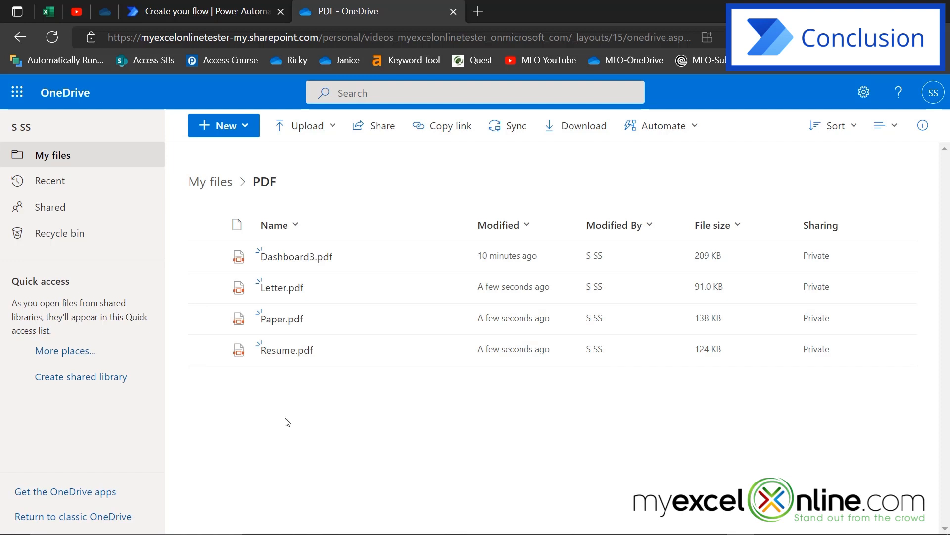